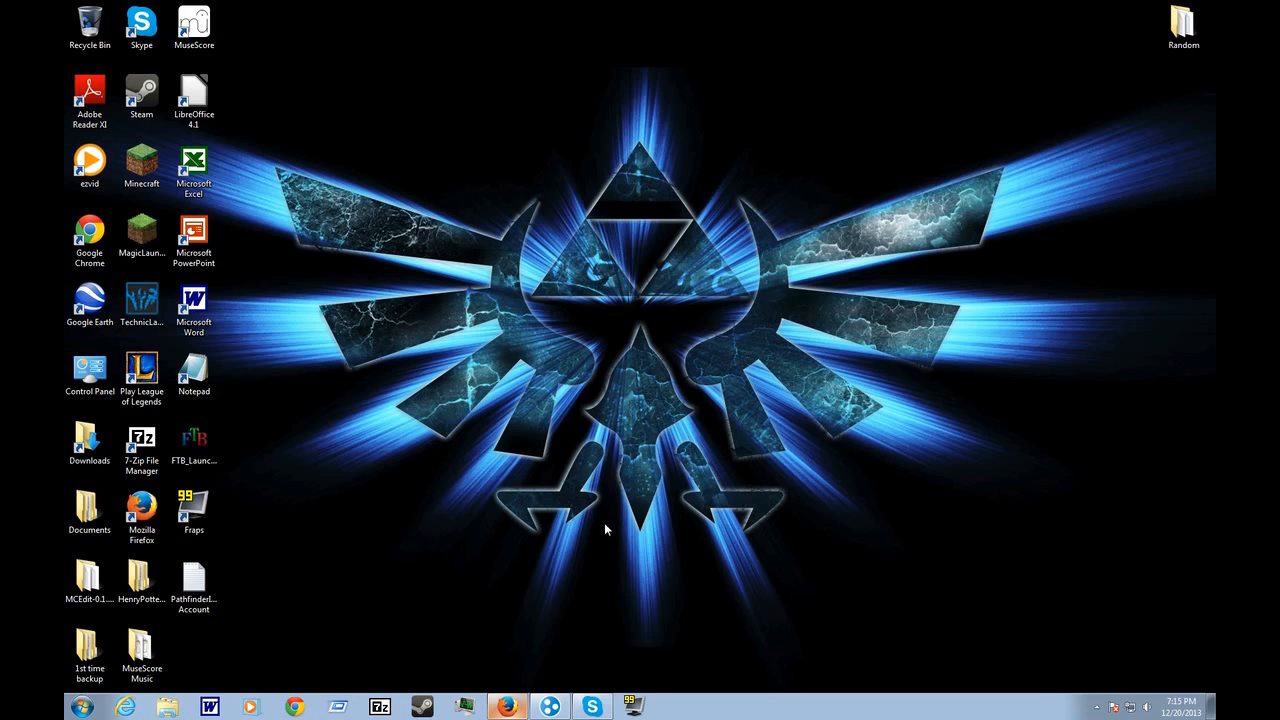
pyautogui.moveTo(602, 530)
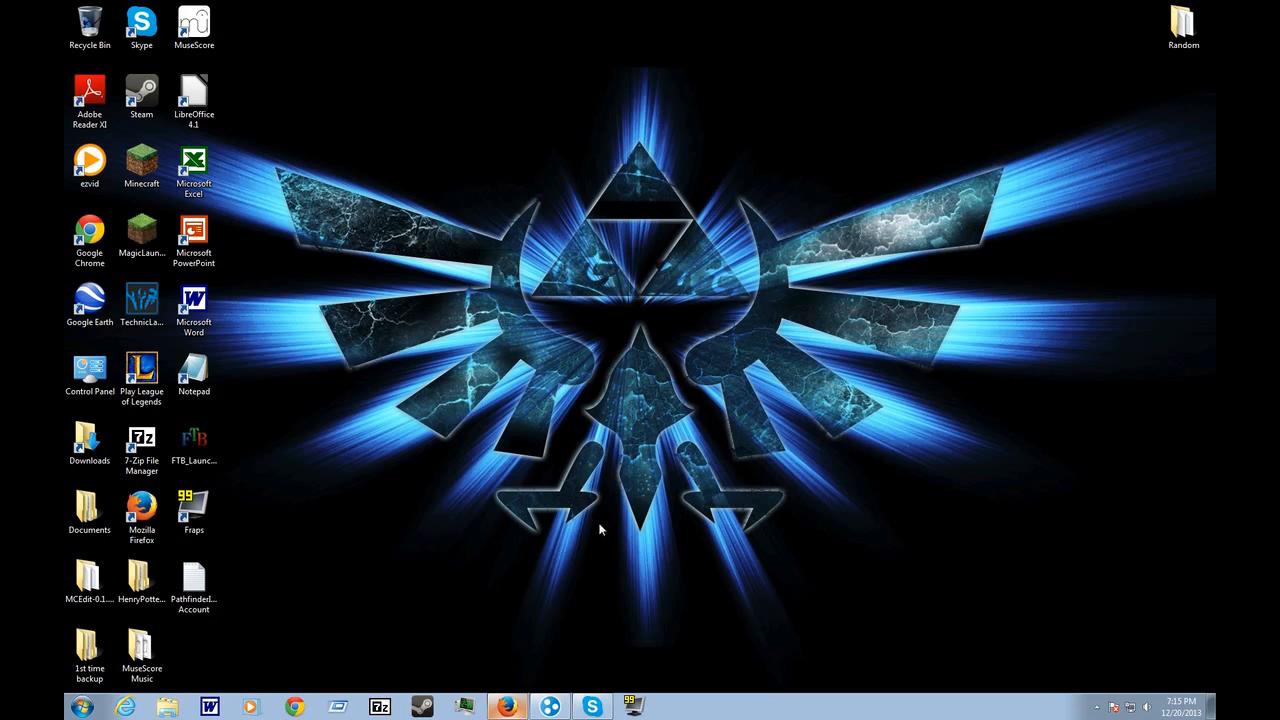
pyautogui.moveTo(557, 612)
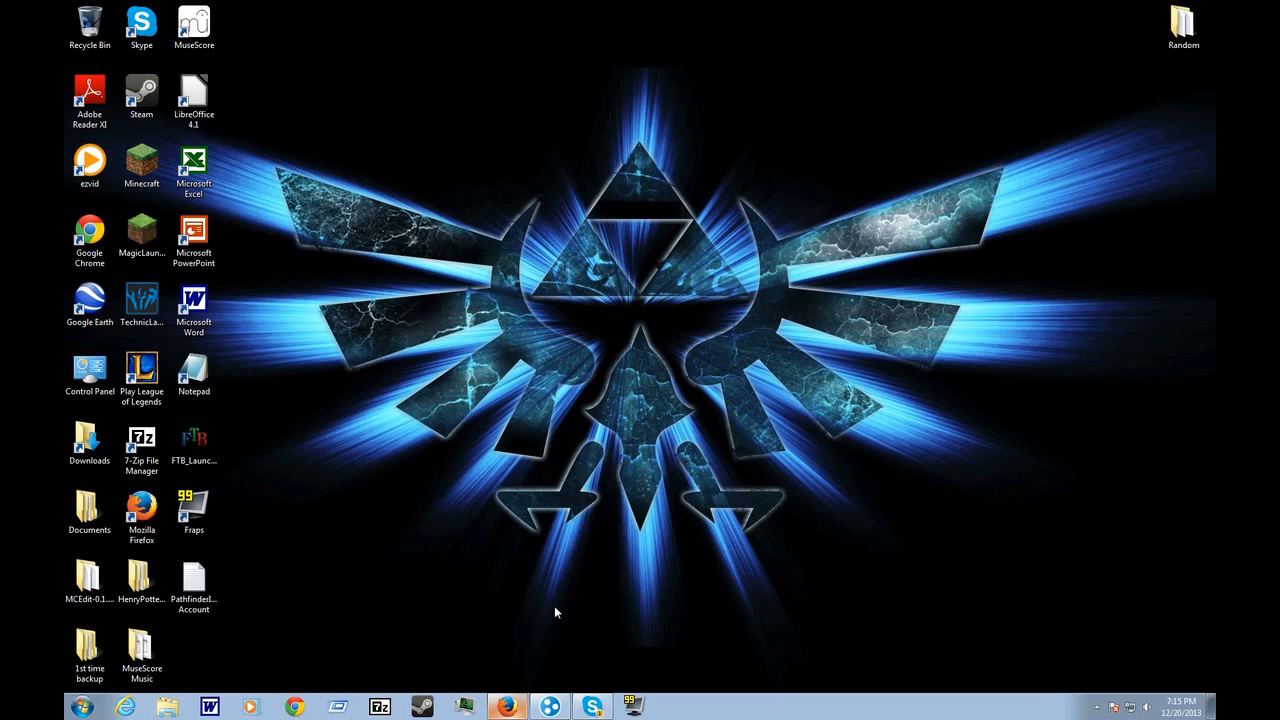
pyautogui.moveTo(541, 598)
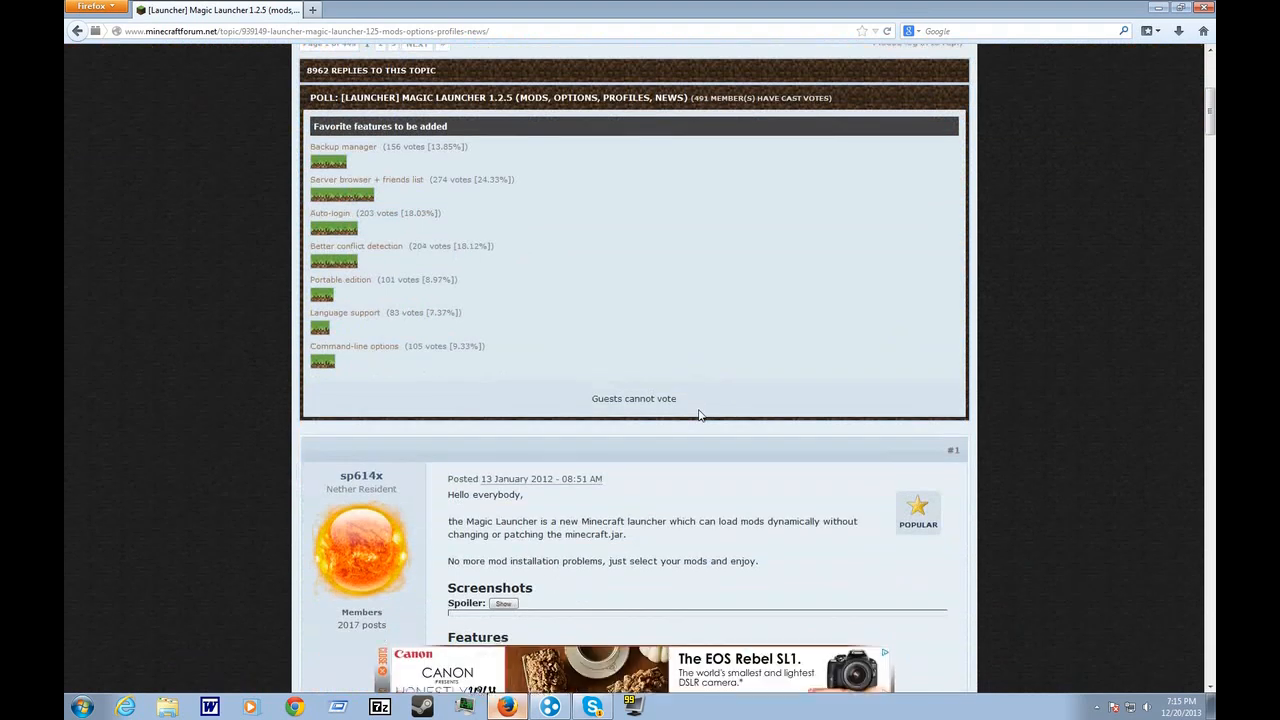
# Download Magic Launcher 1.2.5 for Windows from the thread's Download section
pyautogui.scroll(-3)
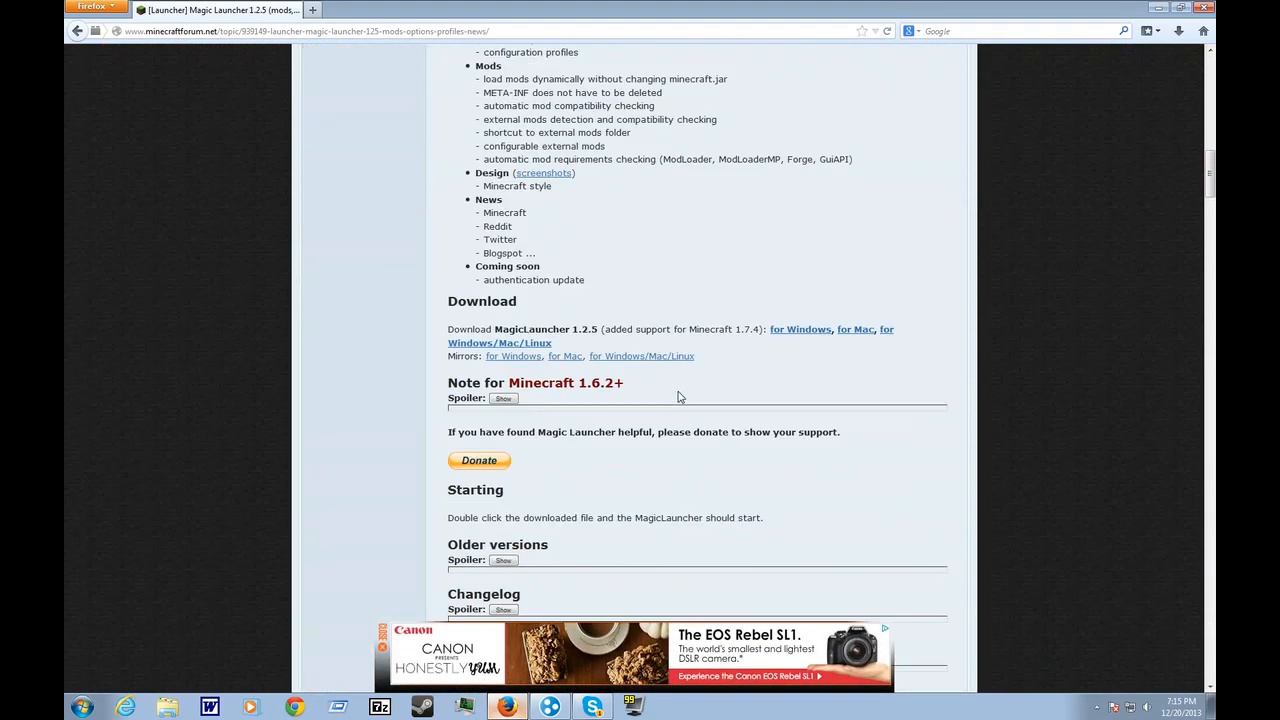
pyautogui.scroll(3)
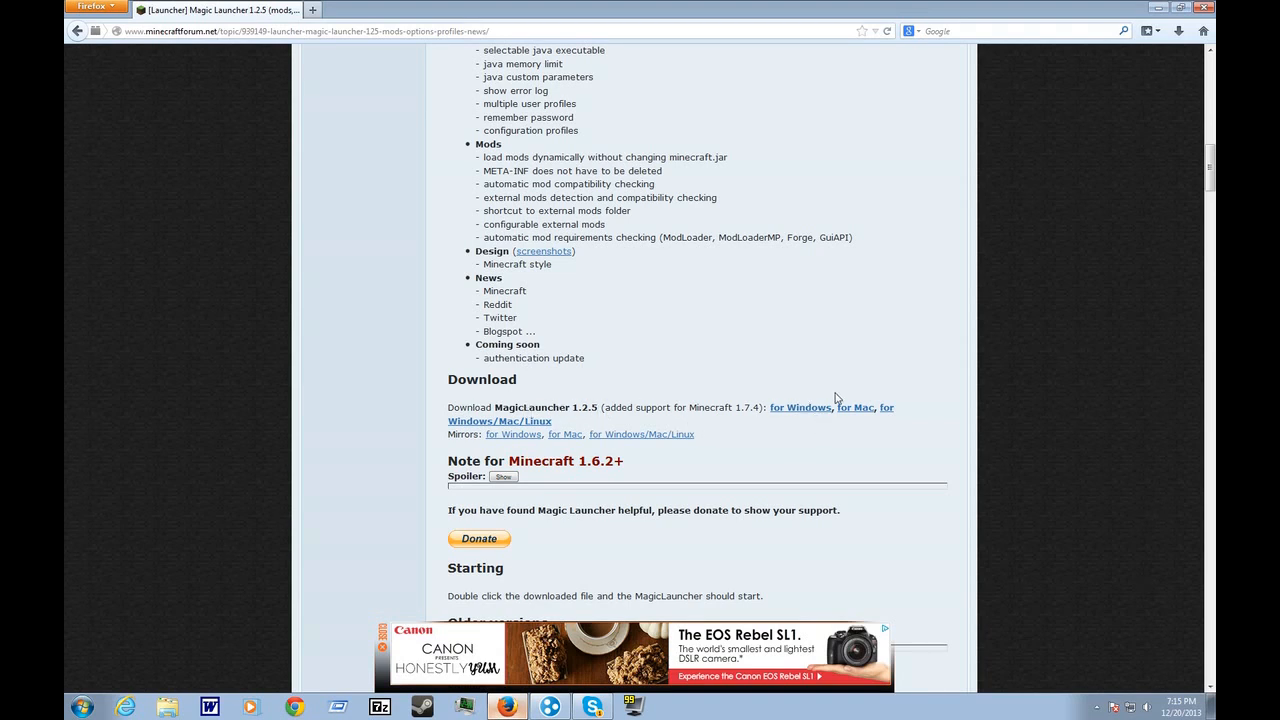
pyautogui.moveTo(858, 415)
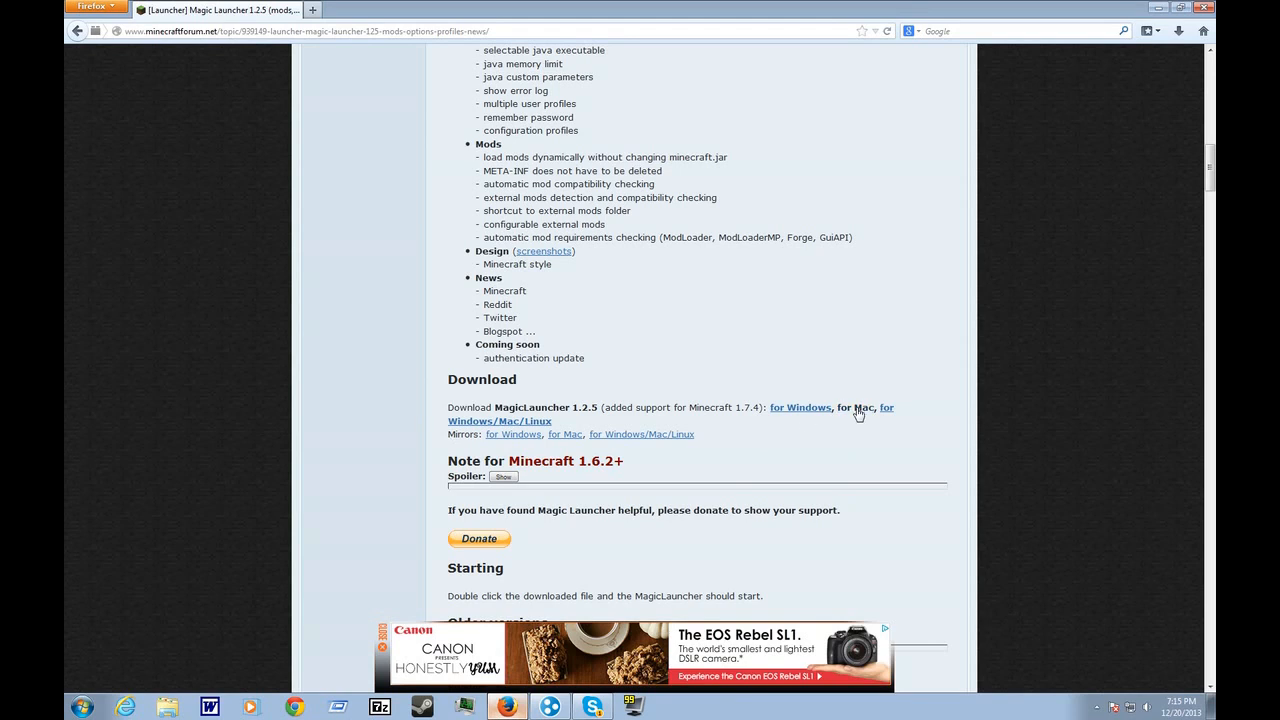
pyautogui.moveTo(829, 374)
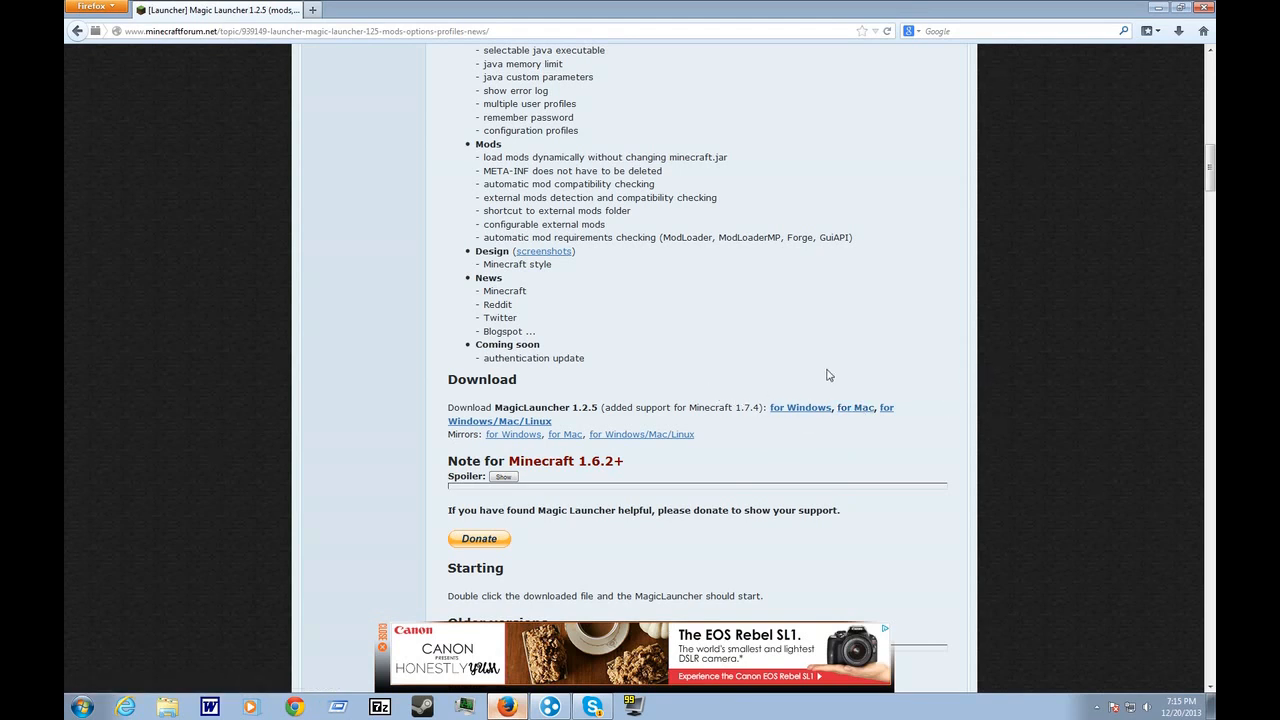
pyautogui.moveTo(798, 398)
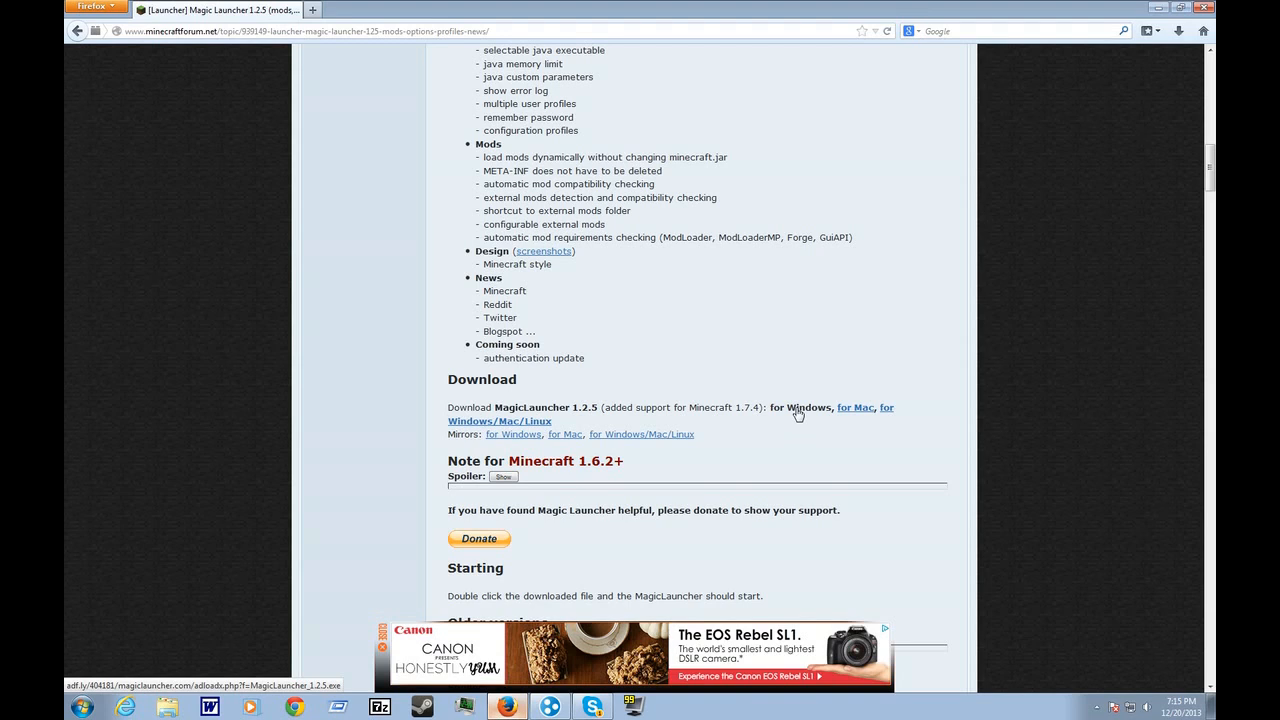
pyautogui.click(838, 407)
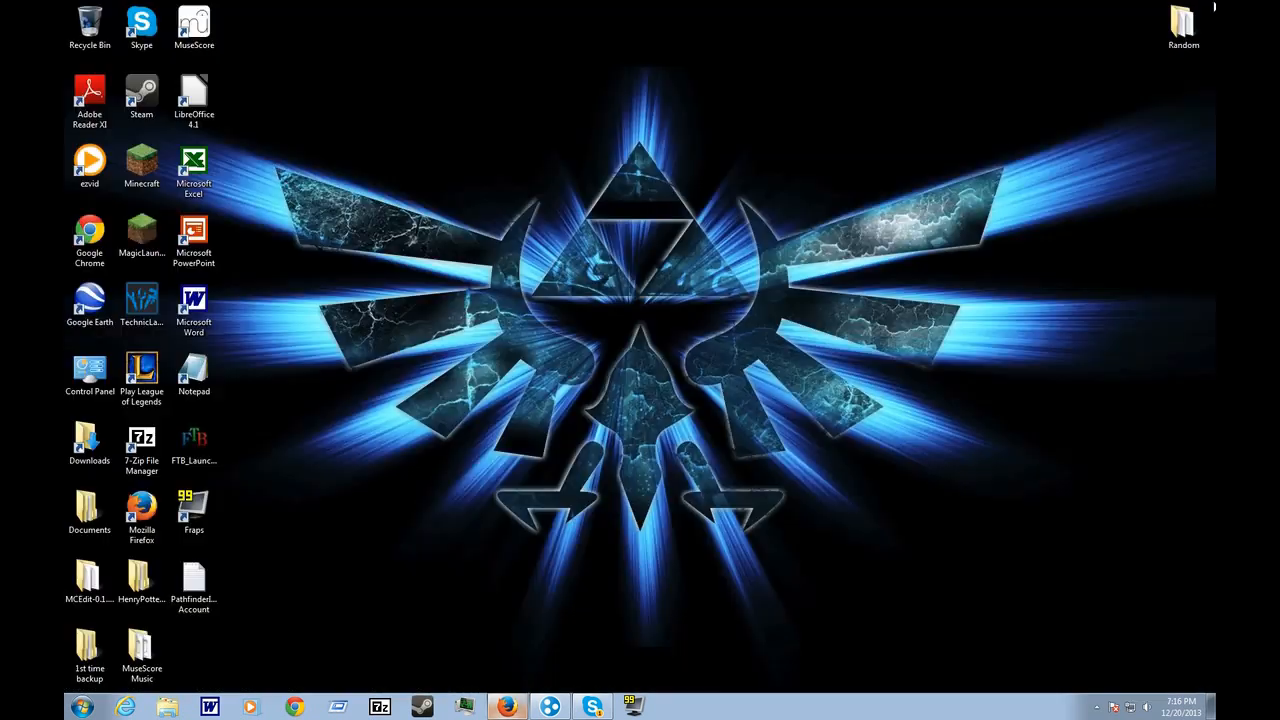
# Run MagicLauncher_1.2.5 from Downloads, allowing the unverified publisher, then close the folder
pyautogui.doubleClick(89, 439)
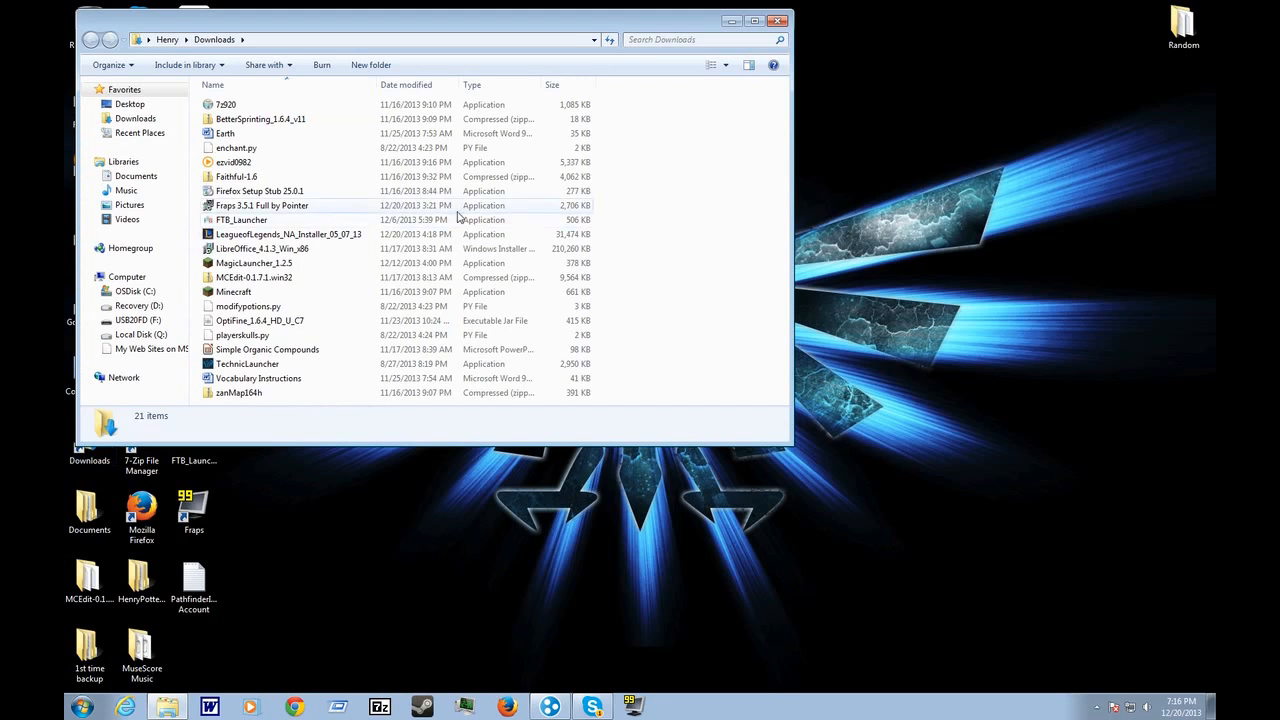
pyautogui.click(253, 263)
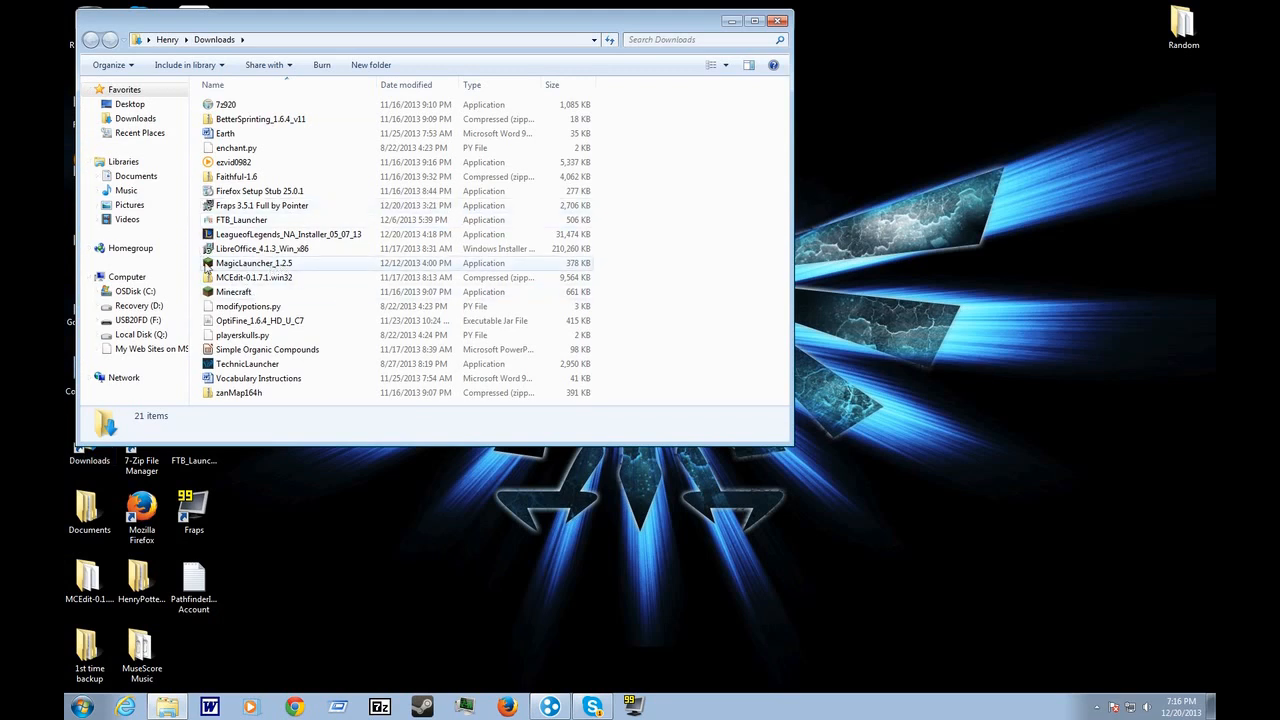
pyautogui.moveTo(454, 271)
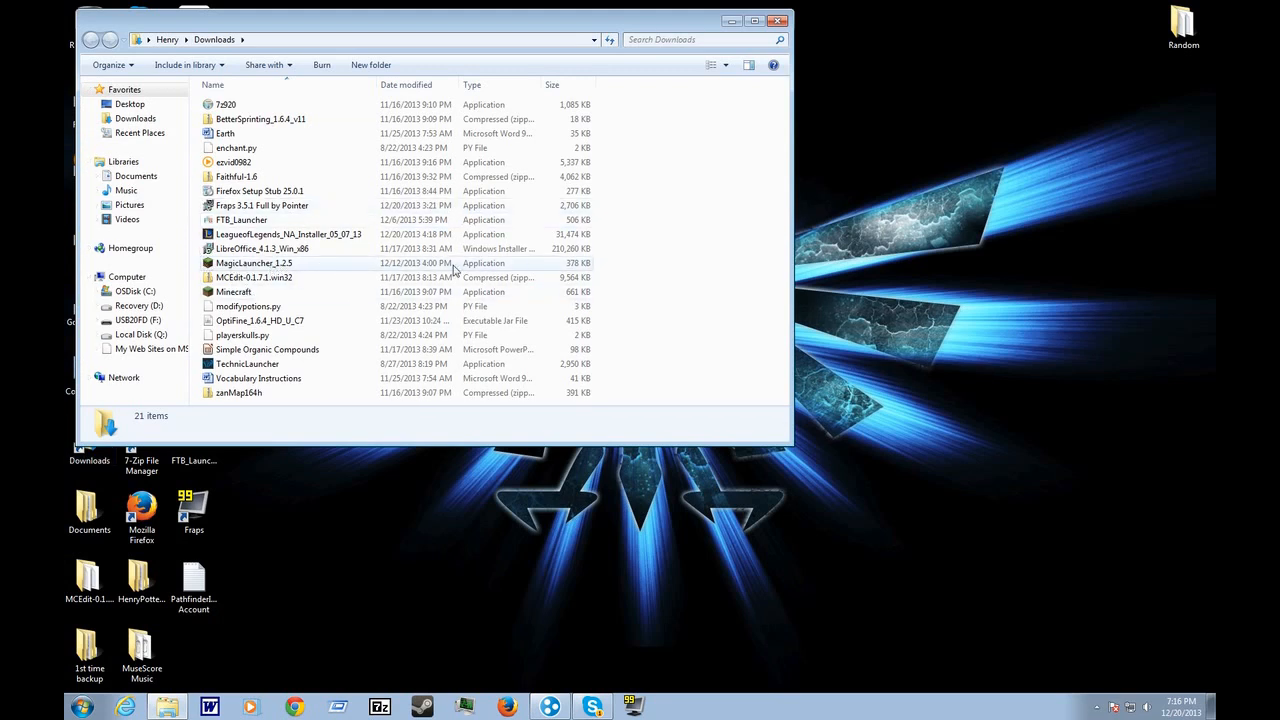
pyautogui.doubleClick(253, 263)
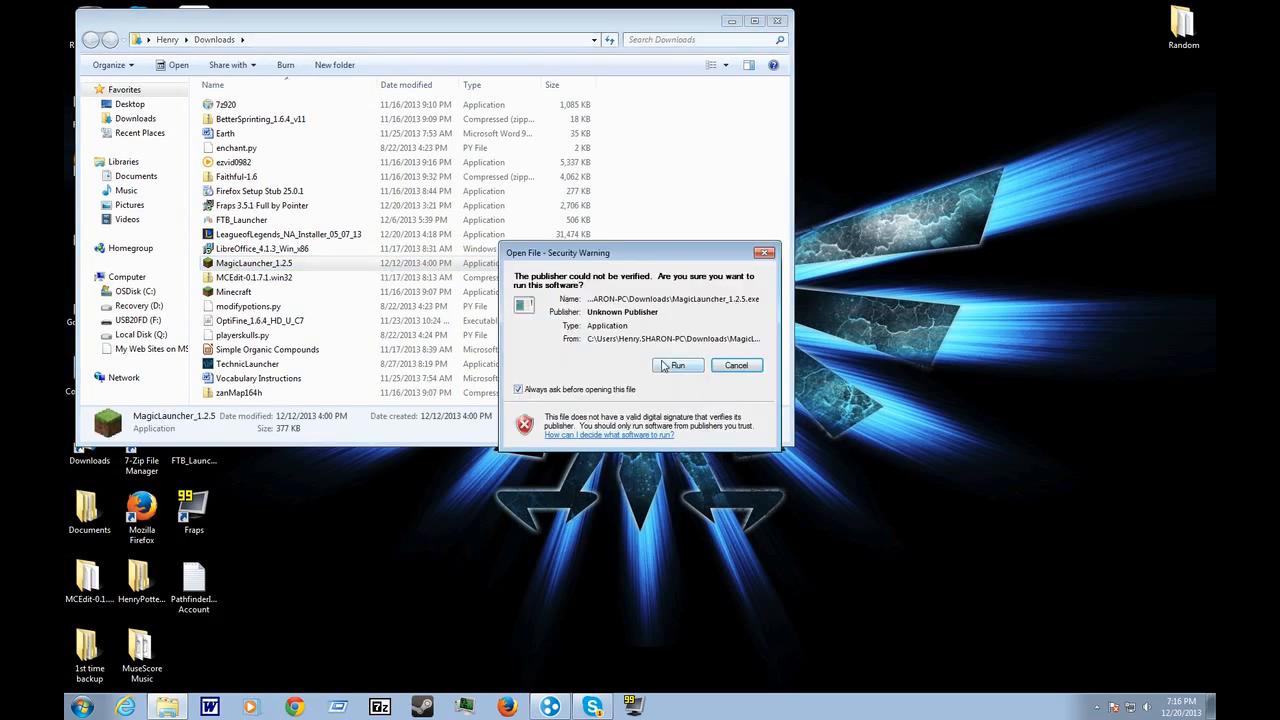
pyautogui.click(677, 365)
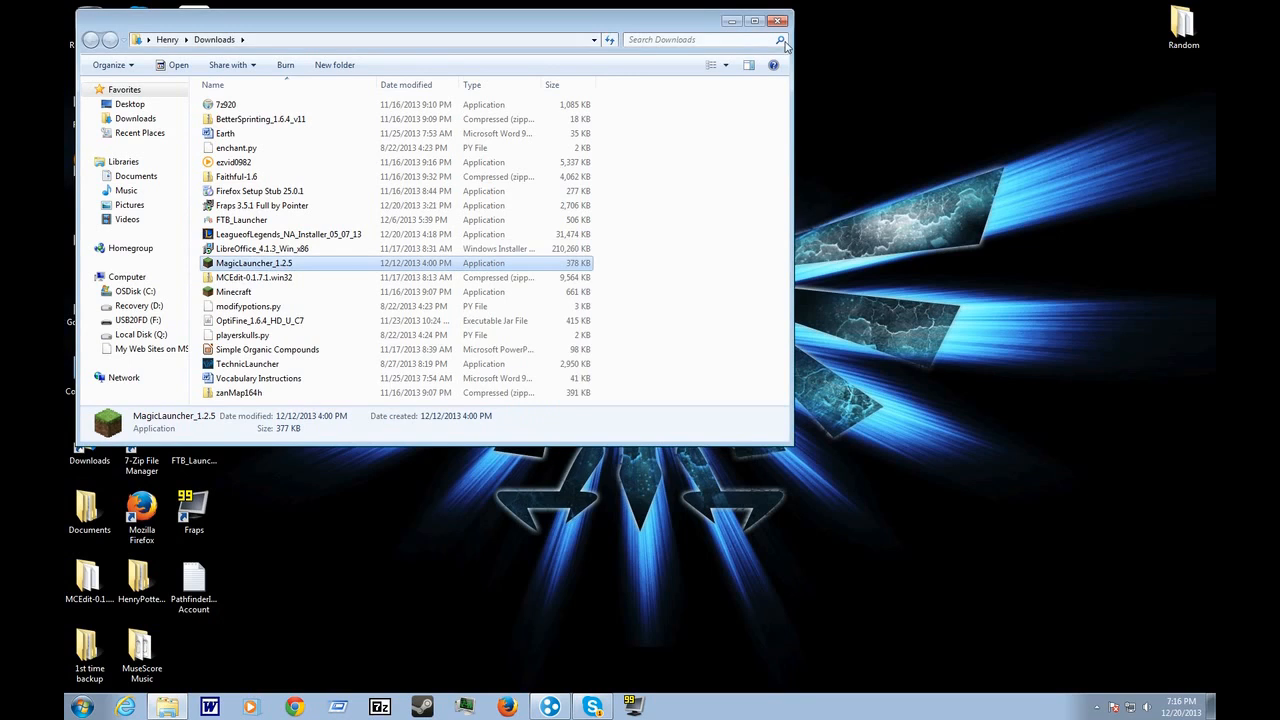
pyautogui.click(781, 18)
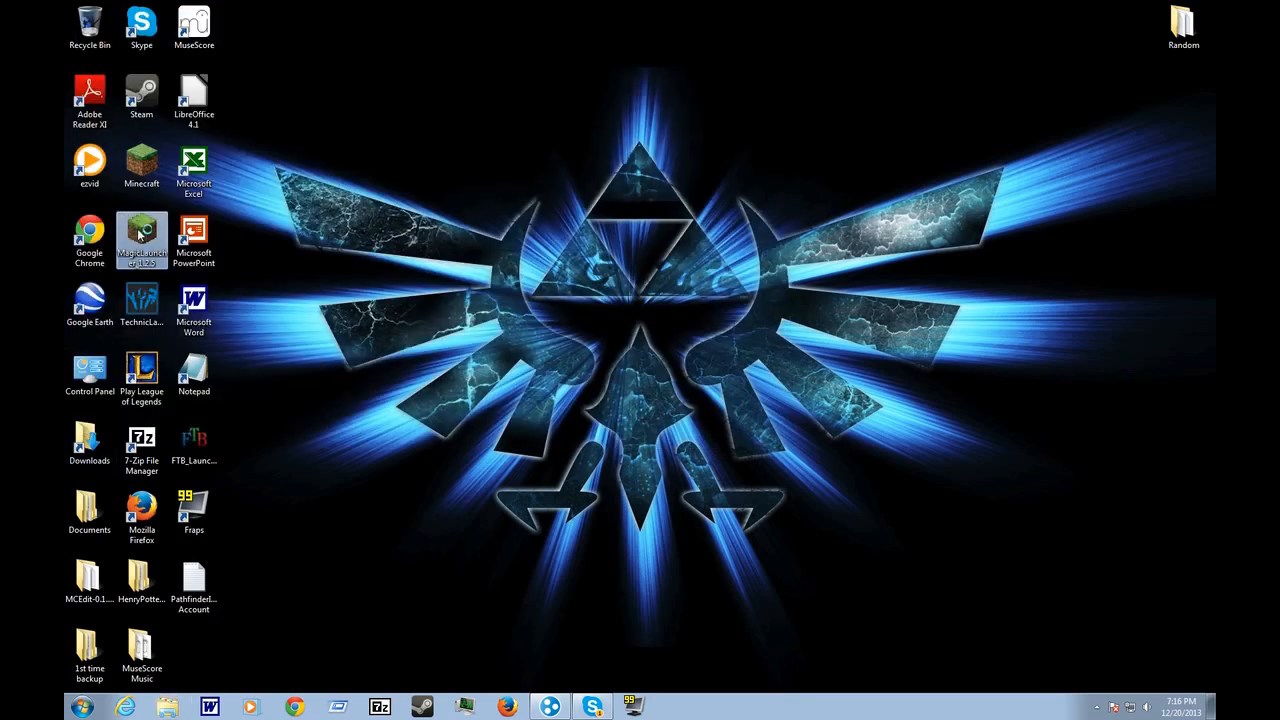
# Start Magic Launcher from the desktop shortcut and open its Options setup
pyautogui.doubleClick(141, 232)
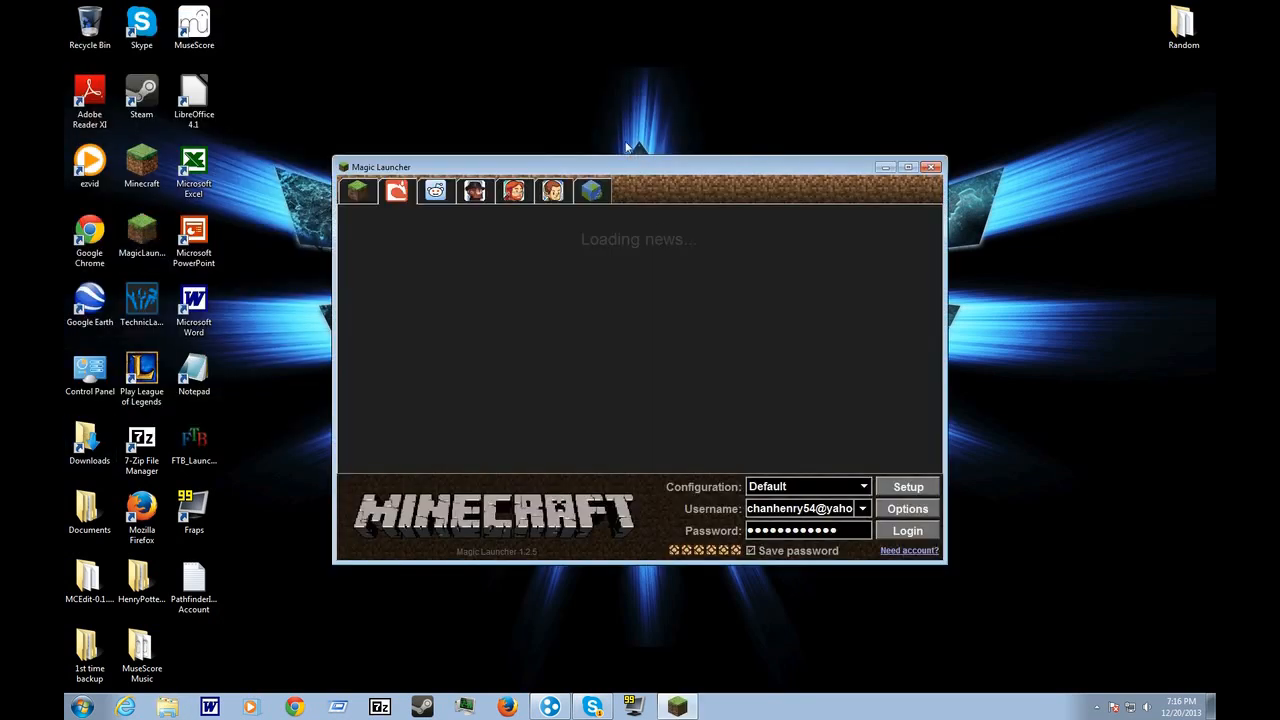
pyautogui.moveTo(907, 508)
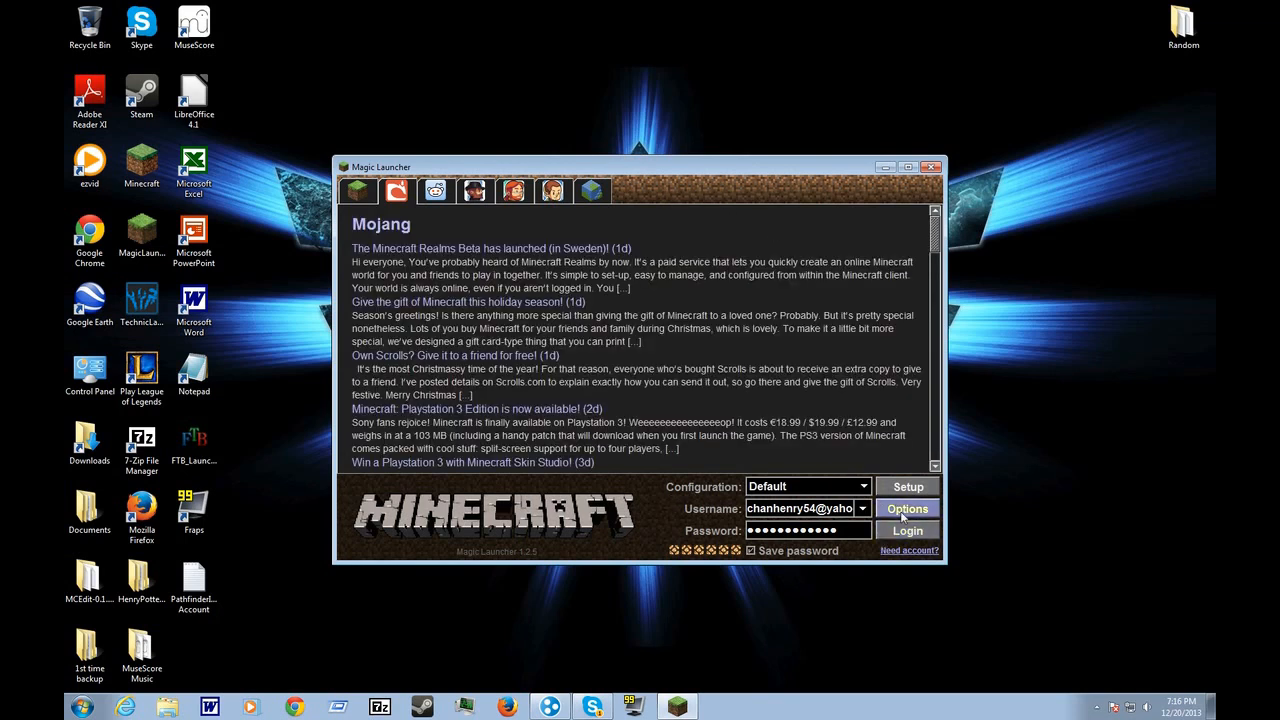
pyautogui.click(908, 486)
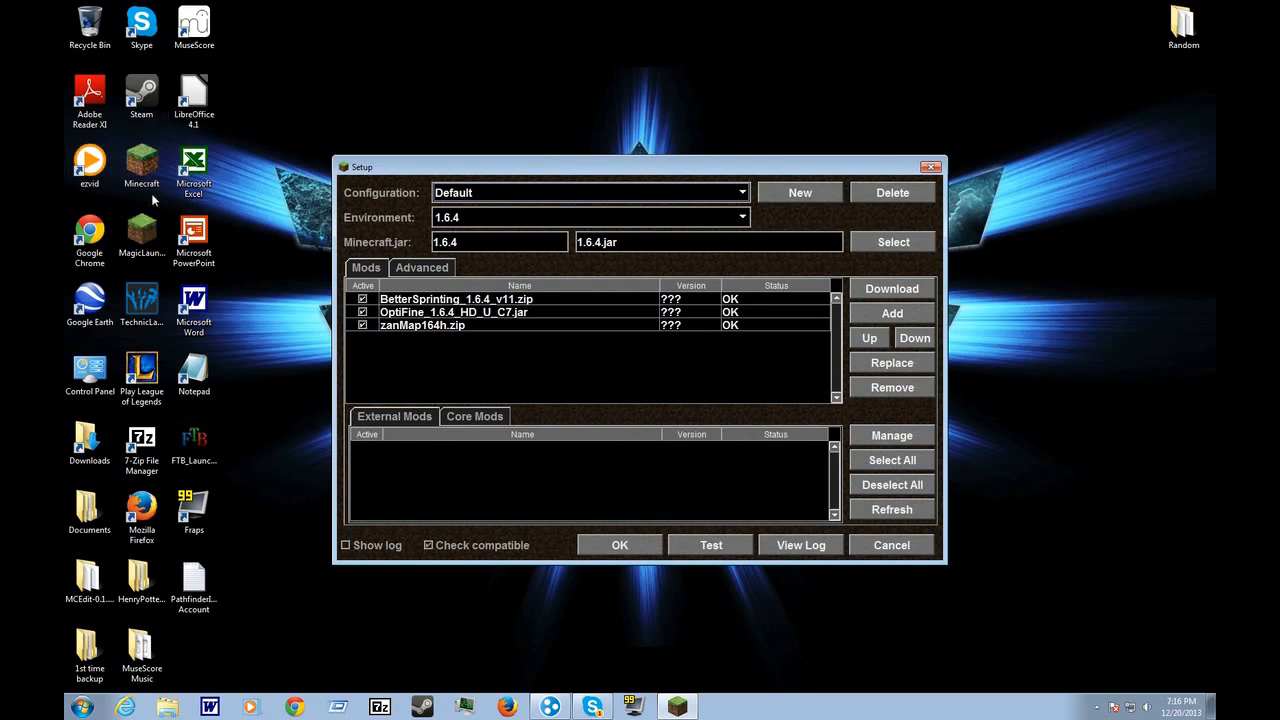
pyautogui.click(738, 192)
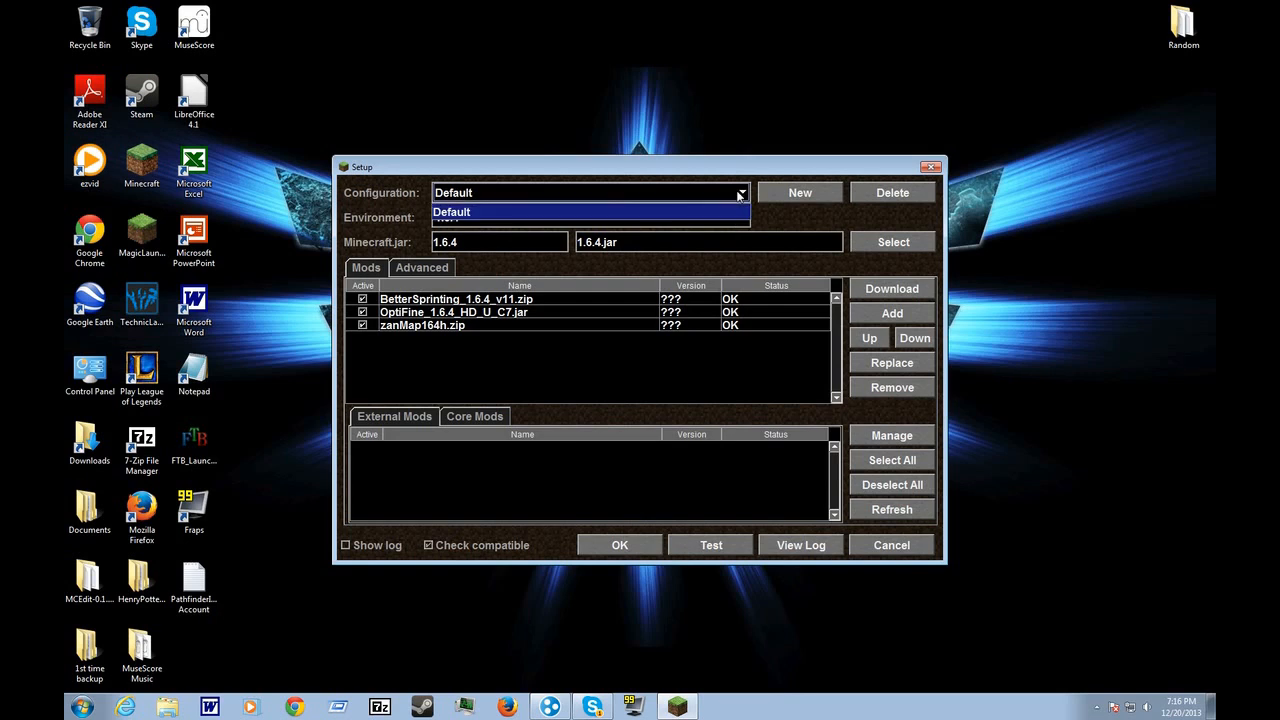
pyautogui.click(740, 217)
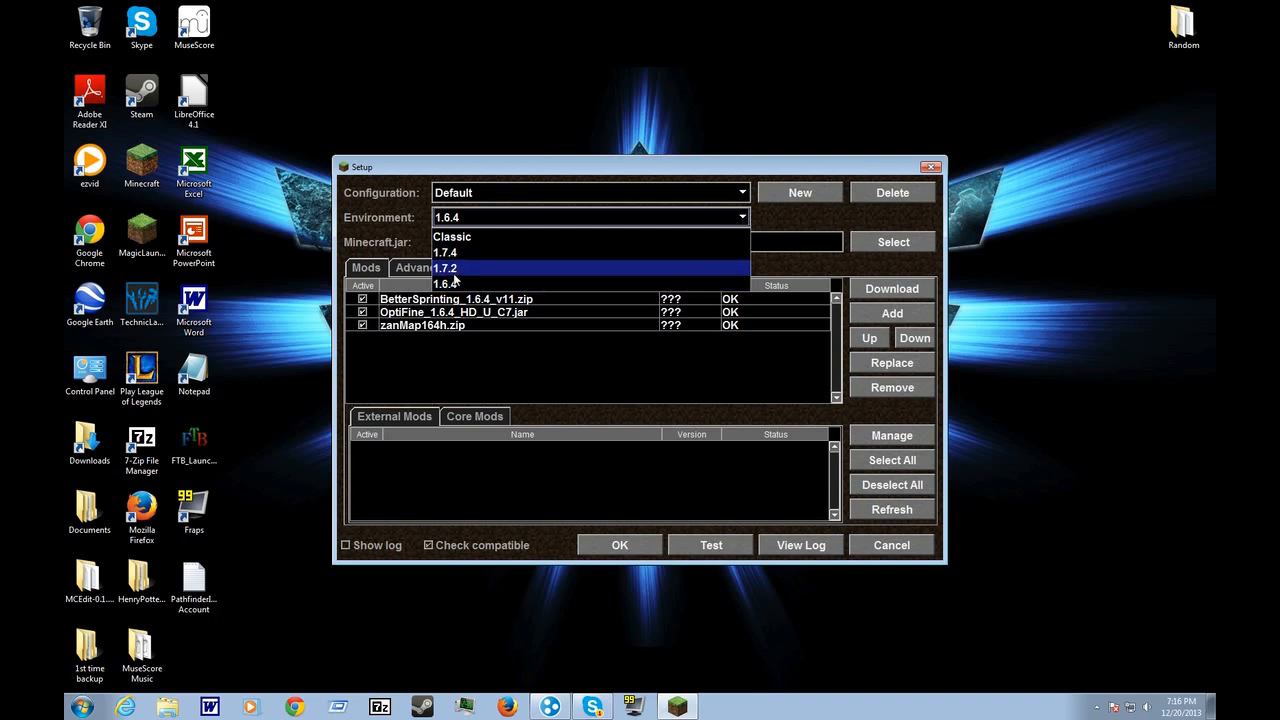
pyautogui.moveTo(450, 285)
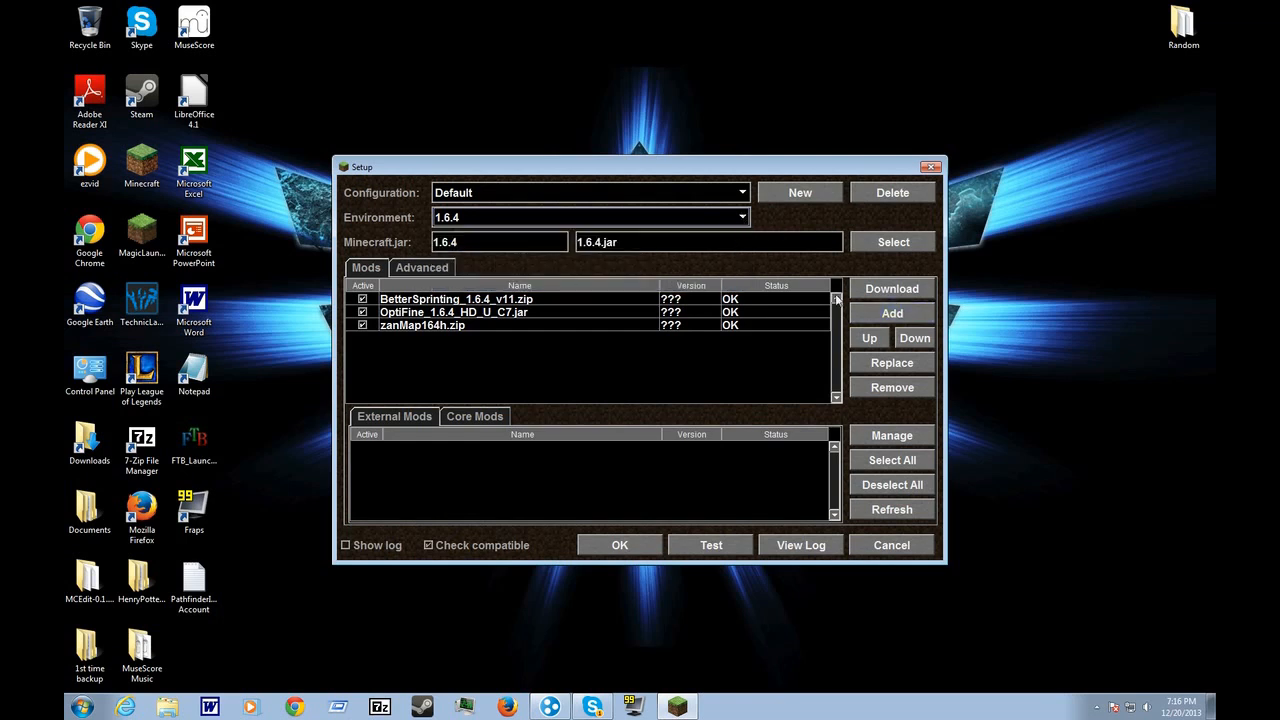
pyautogui.moveTo(517, 335)
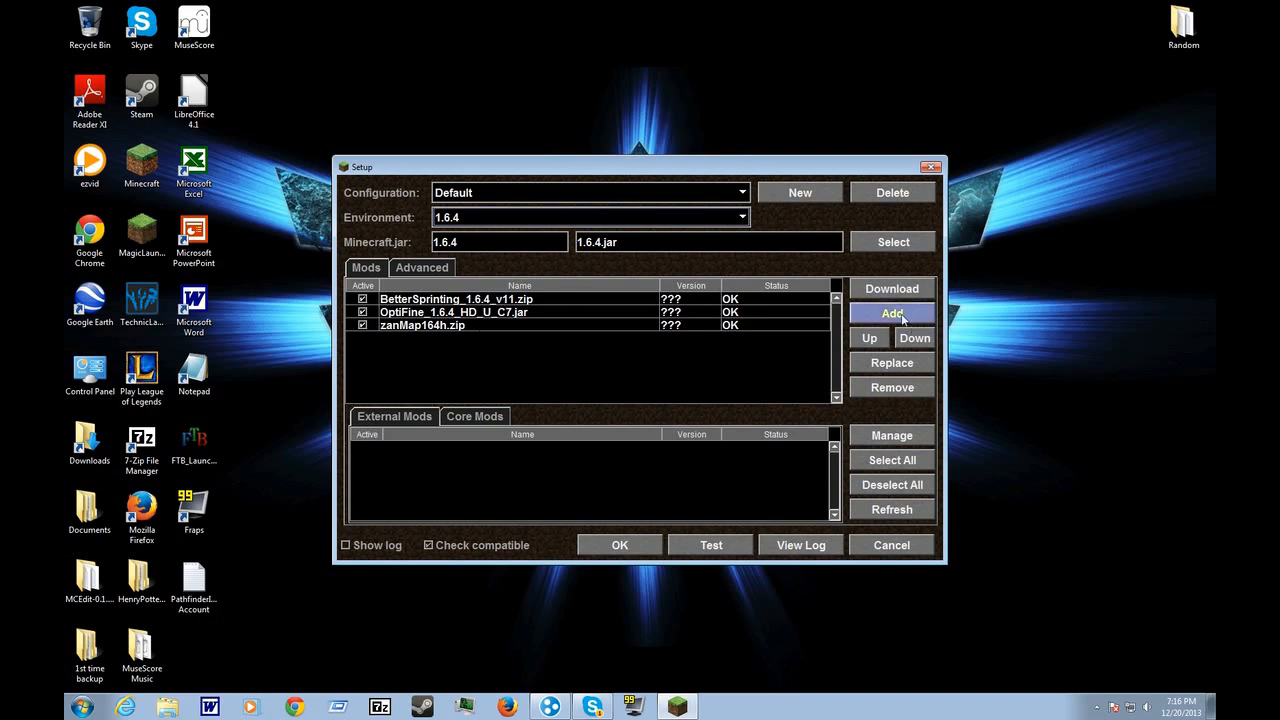
pyautogui.click(891, 313)
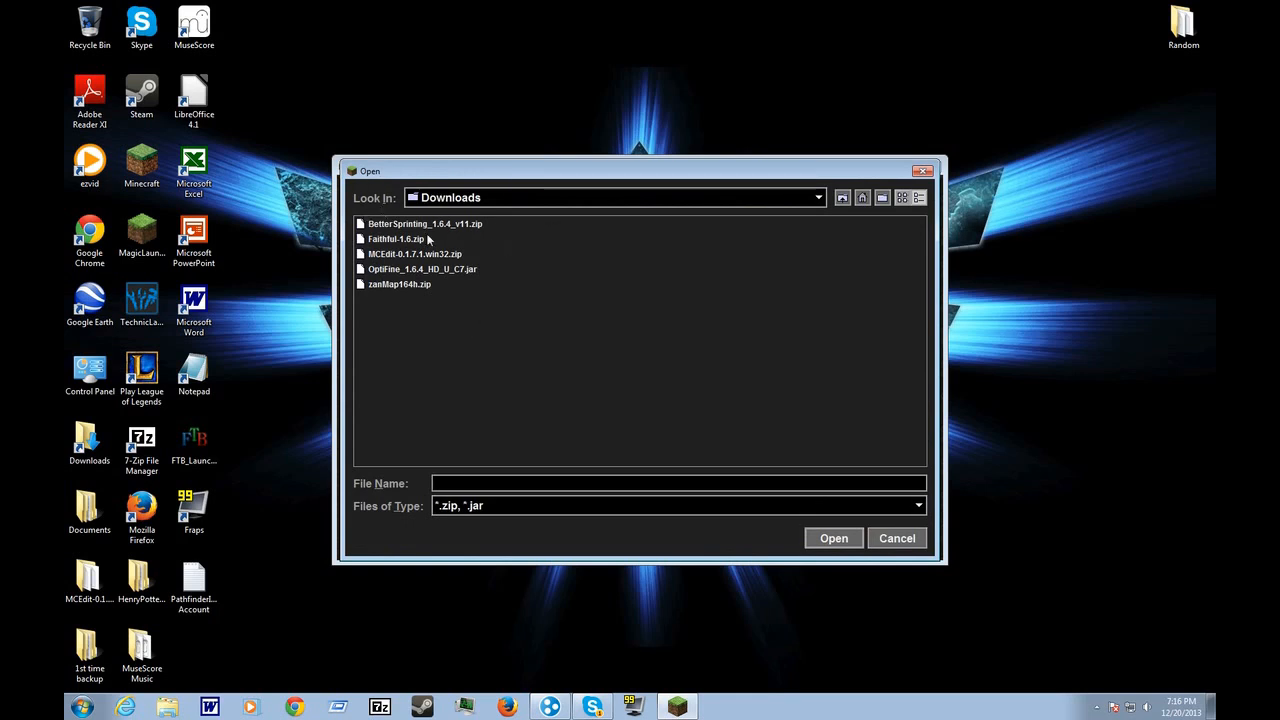
pyautogui.moveTo(462, 263)
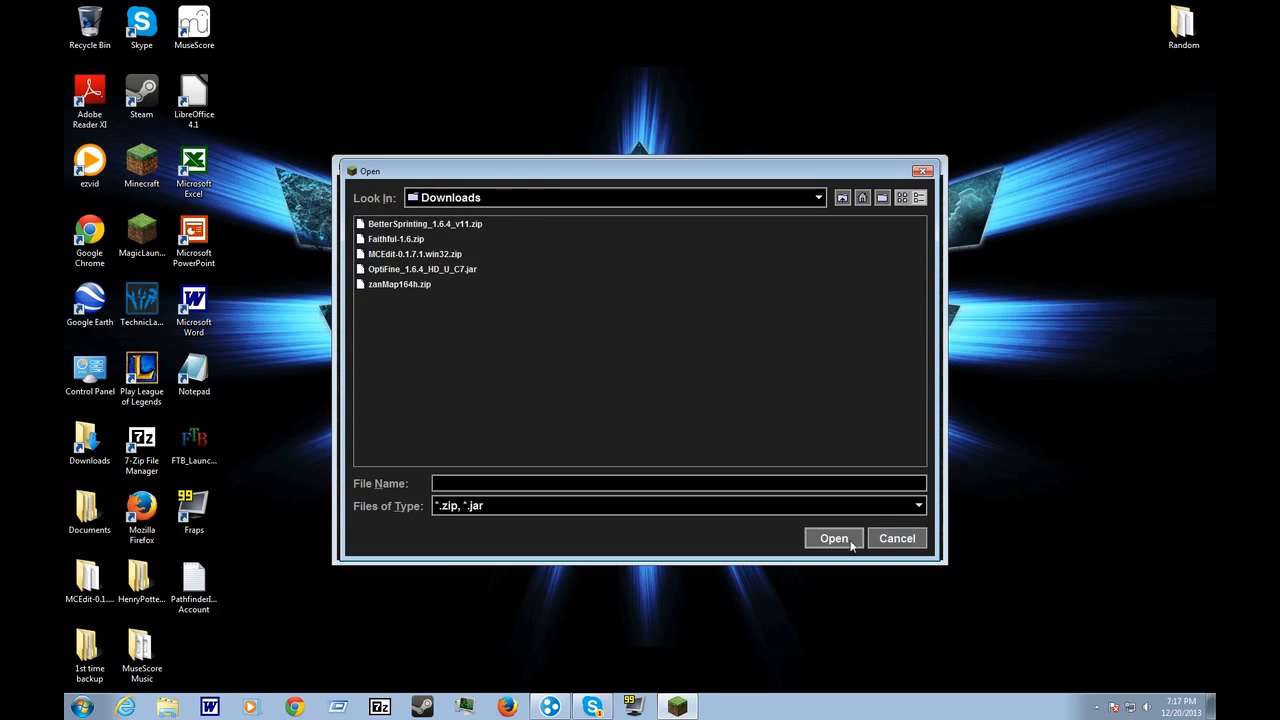
pyautogui.click(833, 538)
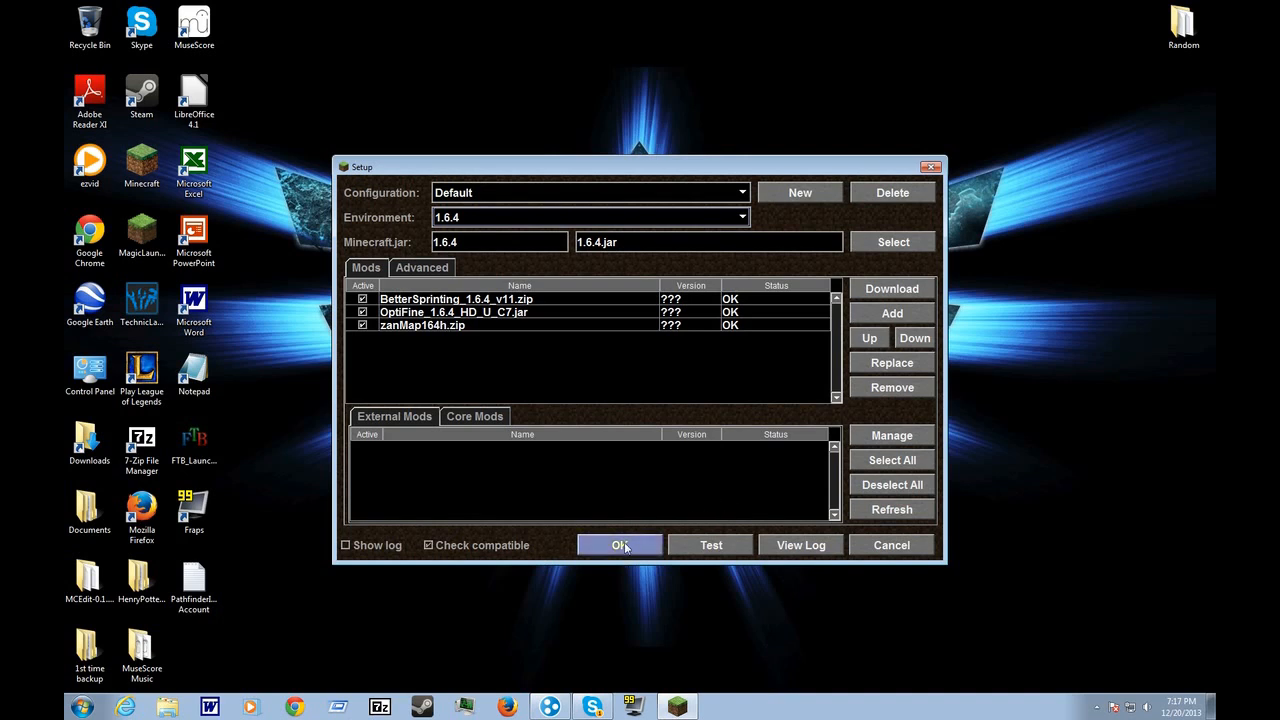
# Confirm the 1.6.4 setup with three mods and log in to launch Minecraft
pyautogui.click(620, 545)
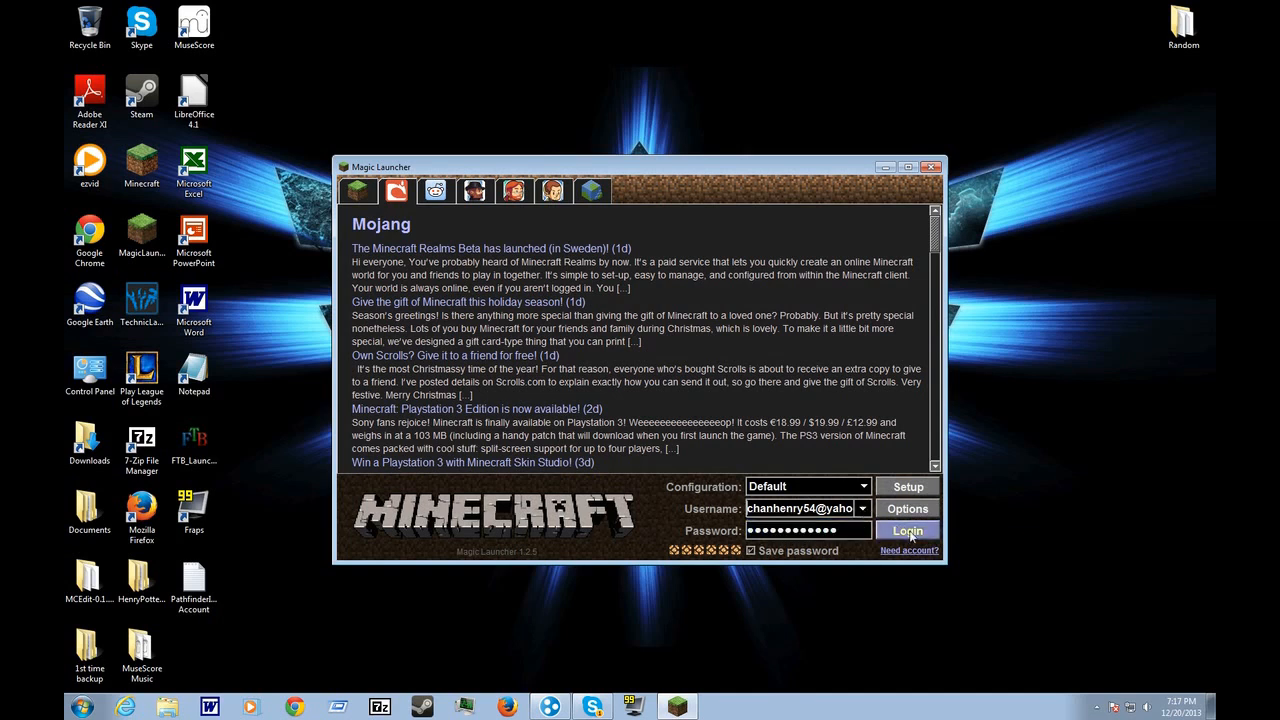
pyautogui.click(907, 530)
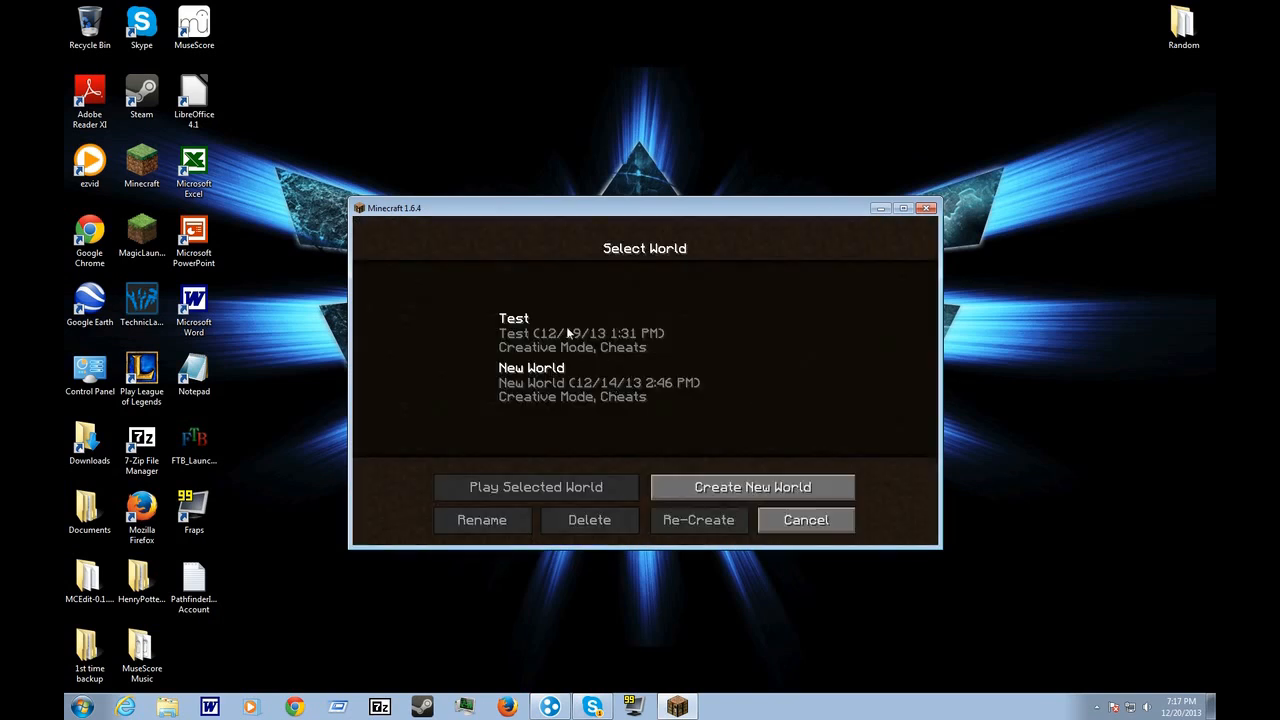
# Select the Test world on Minecraft's Select World screen
pyautogui.click(805, 520)
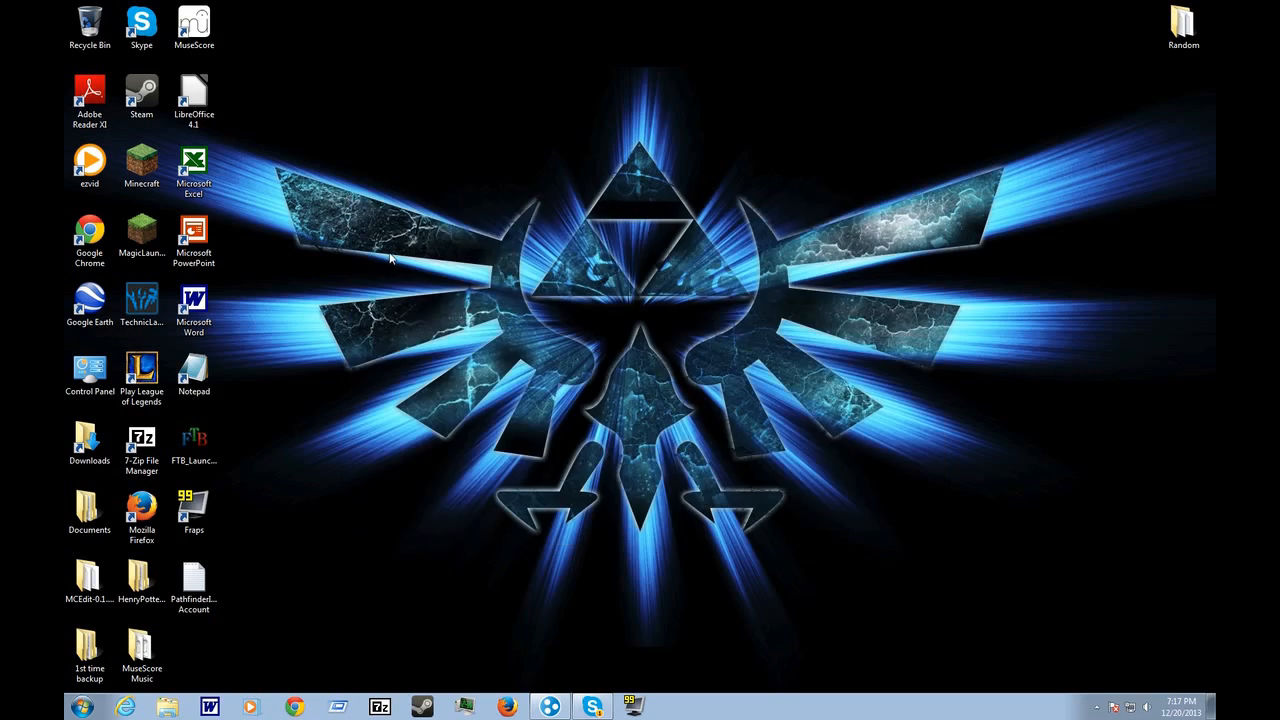
pyautogui.click(89, 237)
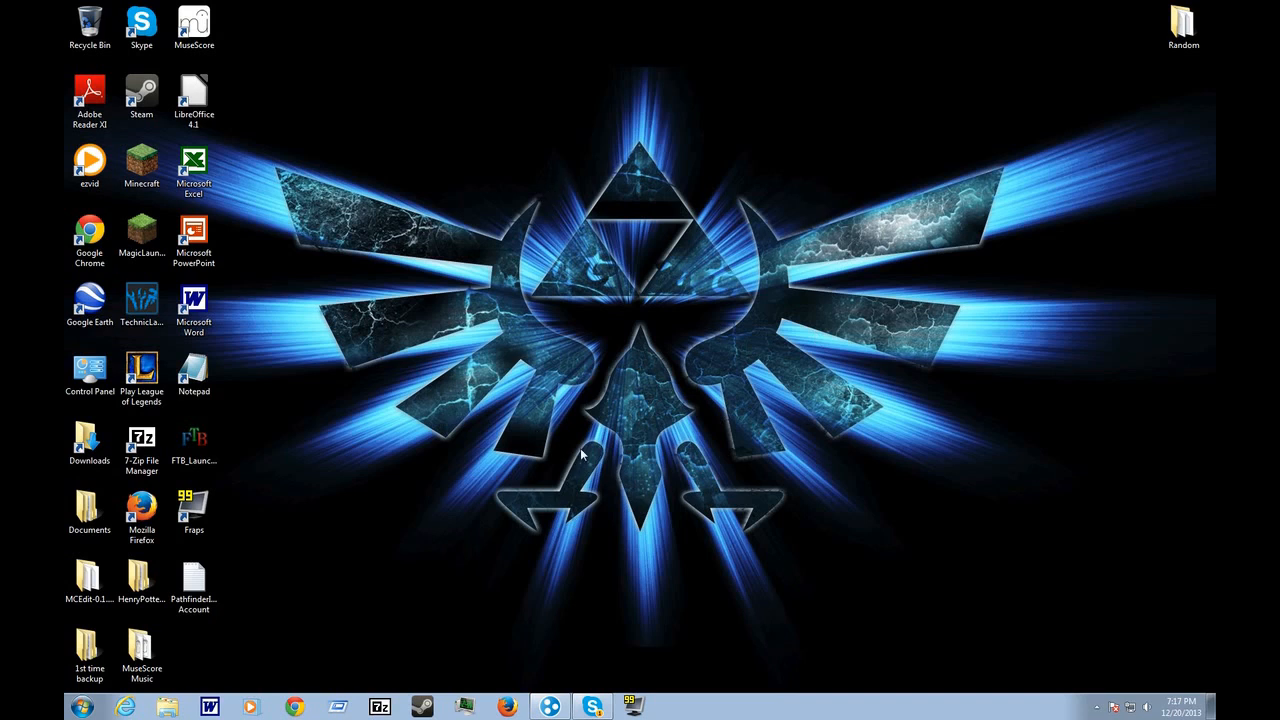
pyautogui.moveTo(180, 676)
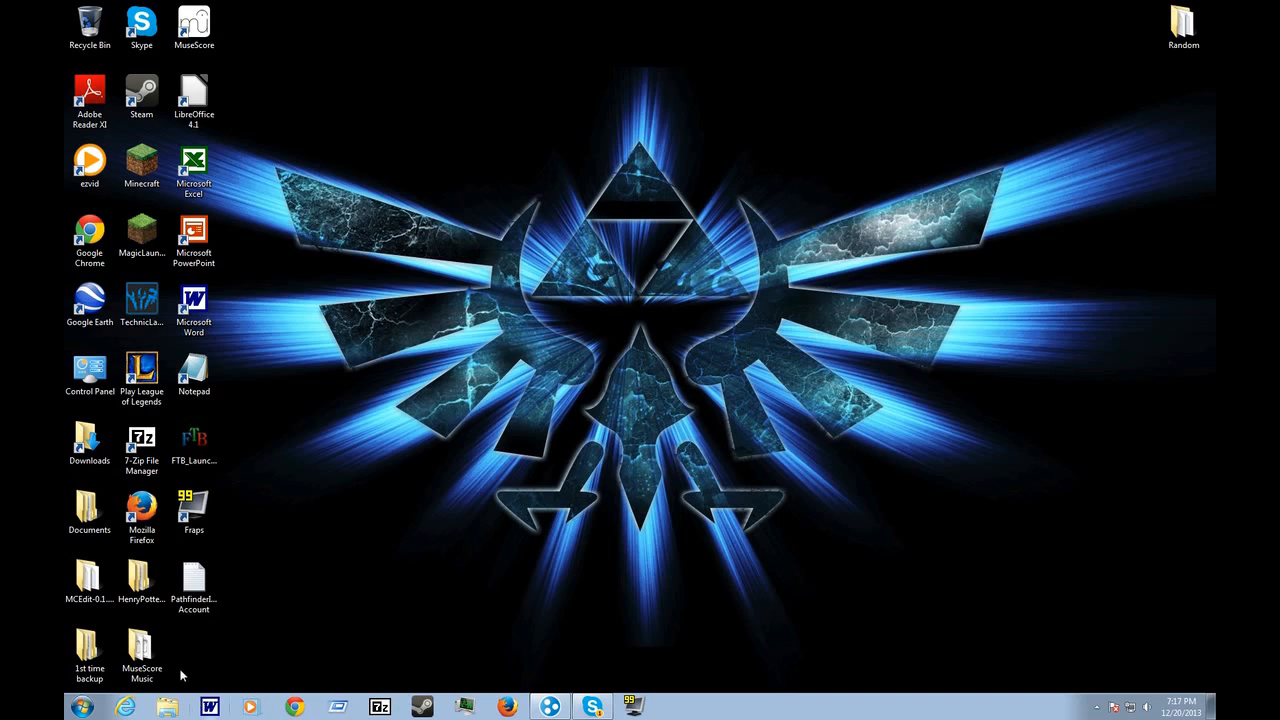